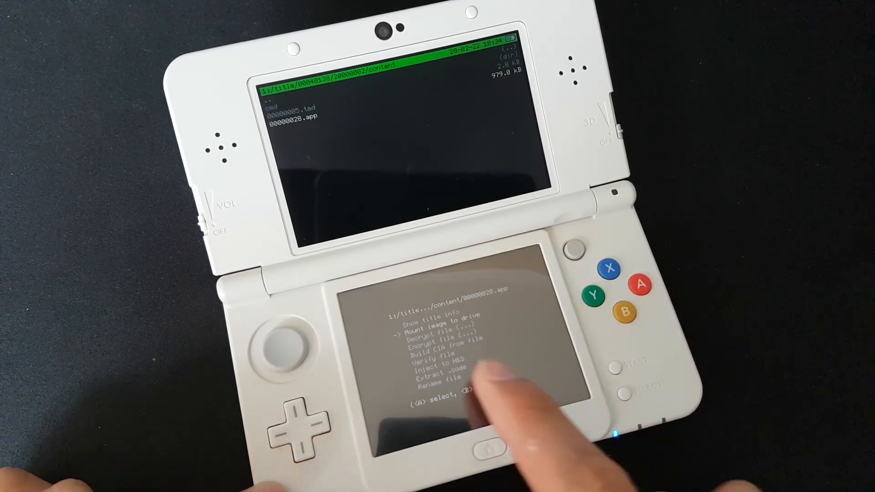
- Mount 00000020.app as drive G and browse into the mounted drive
{"action": "left_click", "coordinate": [641, 285]}
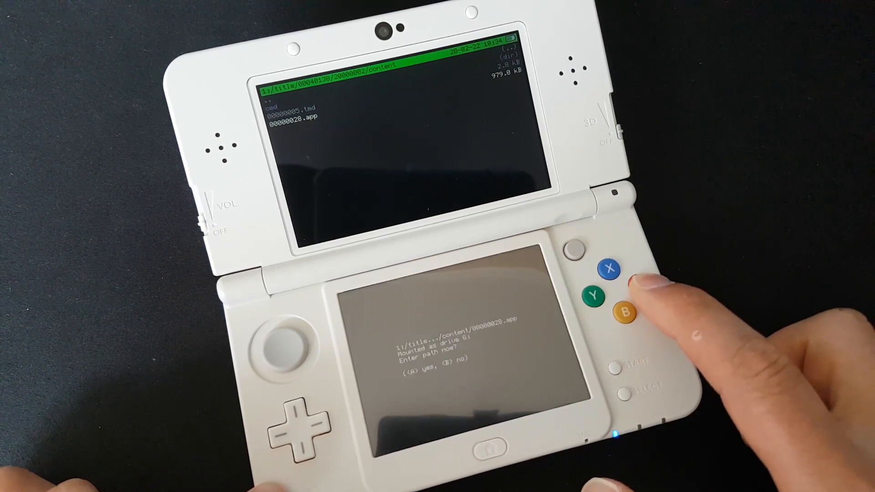
{"action": "left_click", "coordinate": [637, 285]}
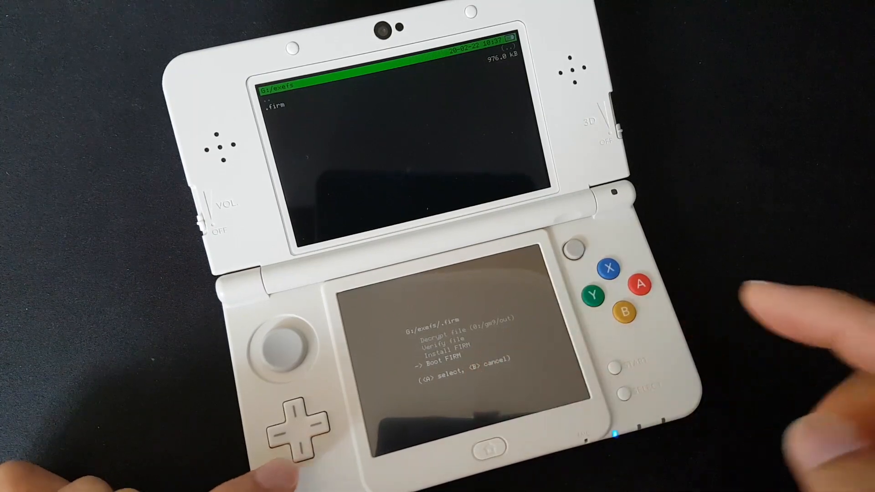
- Boot the .firm file, confirming and copying it to 0:/gm9/out/temp.firm first
{"action": "left_click", "coordinate": [639, 284]}
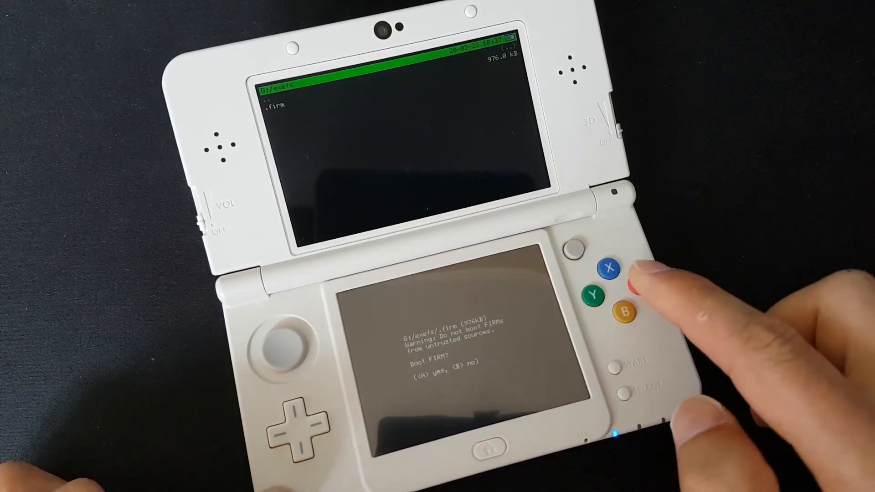
{"action": "left_click", "coordinate": [639, 289]}
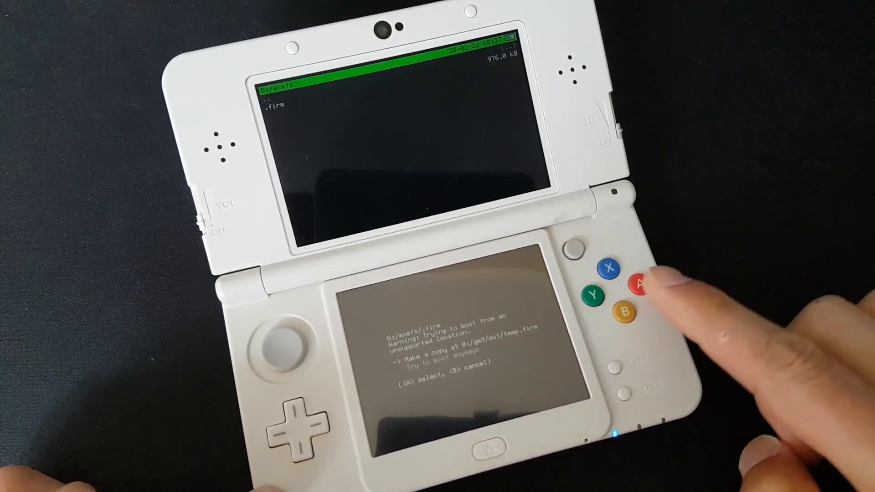
{"action": "left_click", "coordinate": [637, 285]}
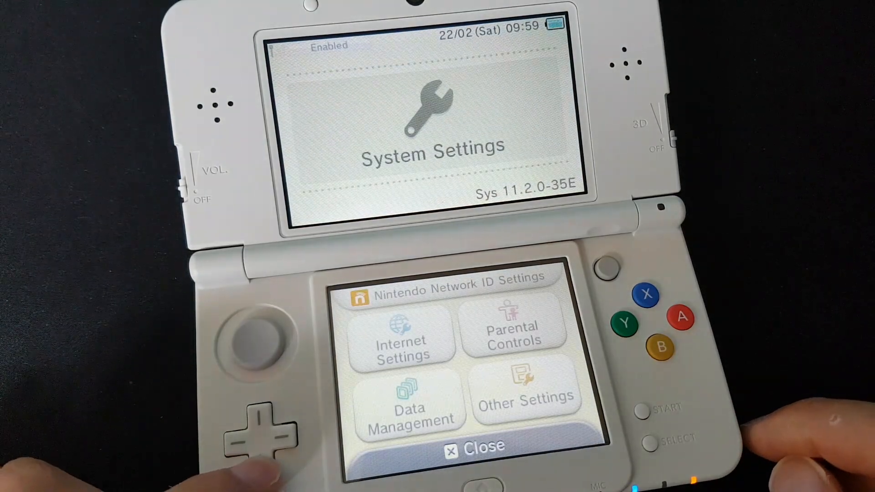
- Reach the microSD software list via Data Management > Nintendo 3DS > Software
{"action": "left_click", "coordinate": [402, 410]}
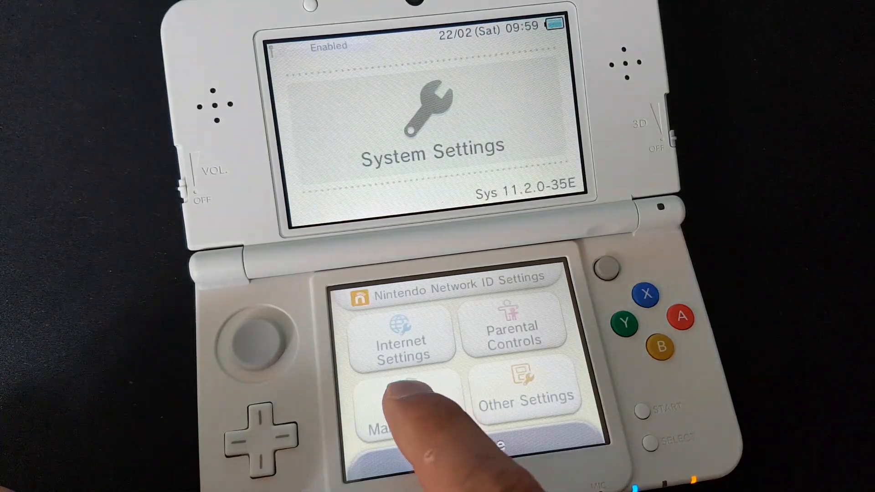
{"action": "left_click", "coordinate": [393, 422]}
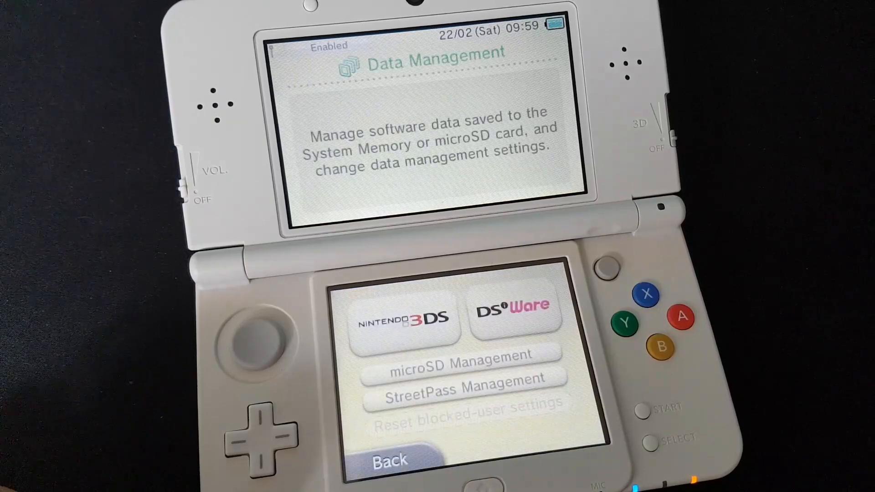
{"action": "left_click", "coordinate": [407, 323]}
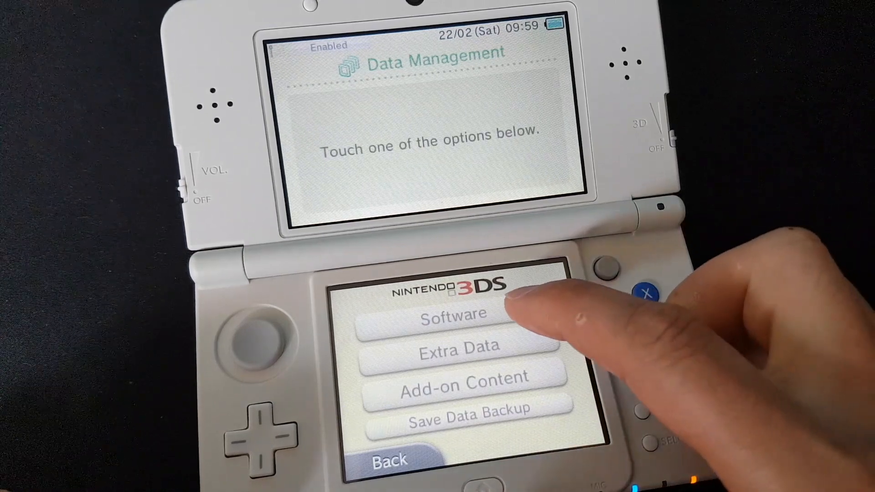
{"action": "left_click", "coordinate": [452, 324]}
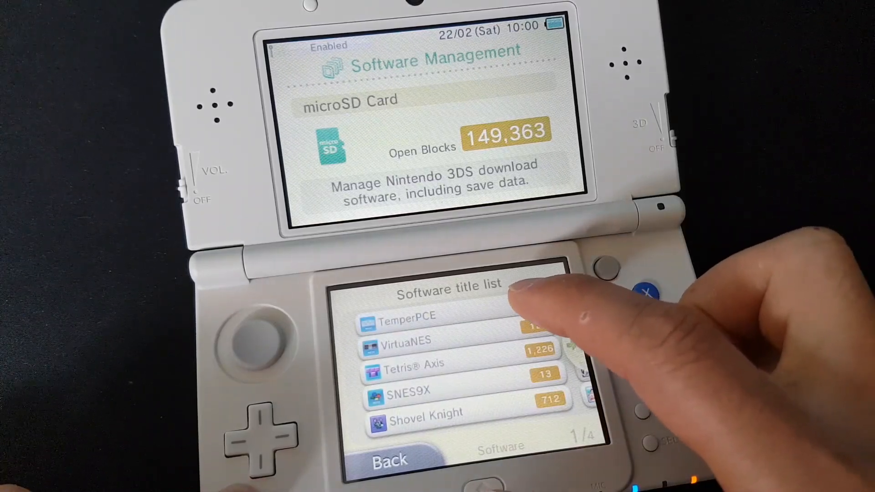
- Delete TemperPCE and its save data, confirming the deletion
{"action": "left_click", "coordinate": [407, 321]}
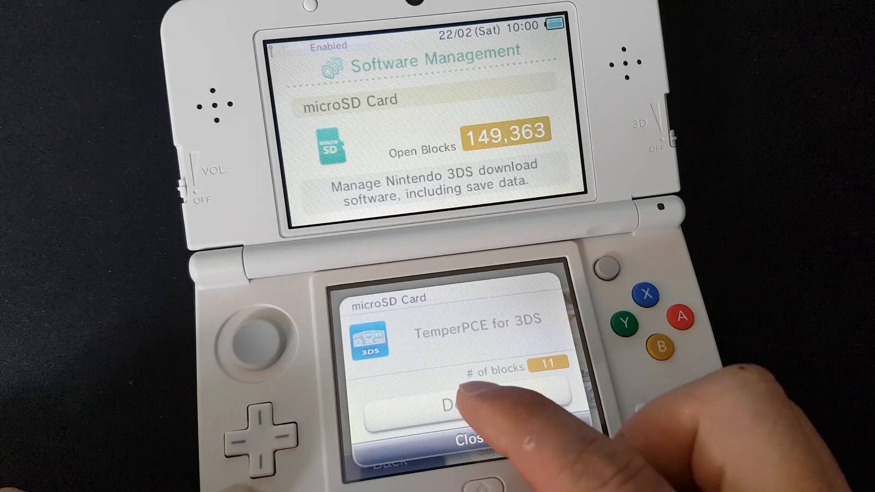
{"action": "left_click", "coordinate": [463, 410]}
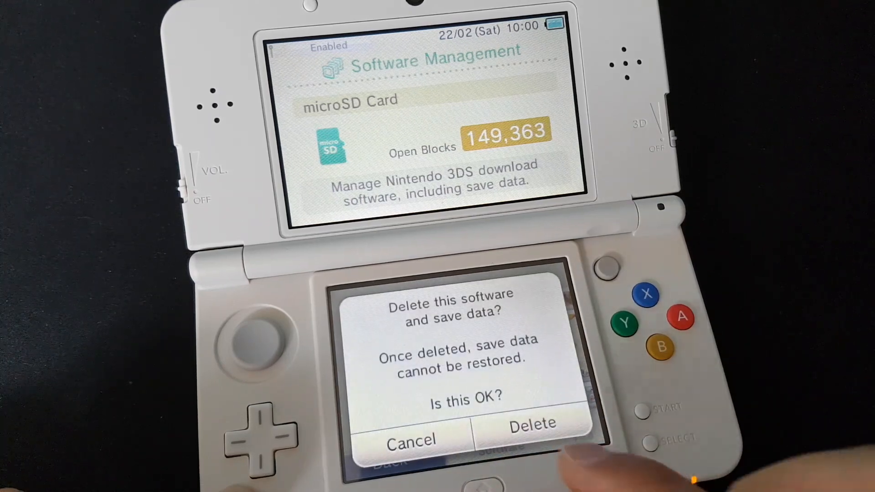
{"action": "left_click", "coordinate": [530, 424]}
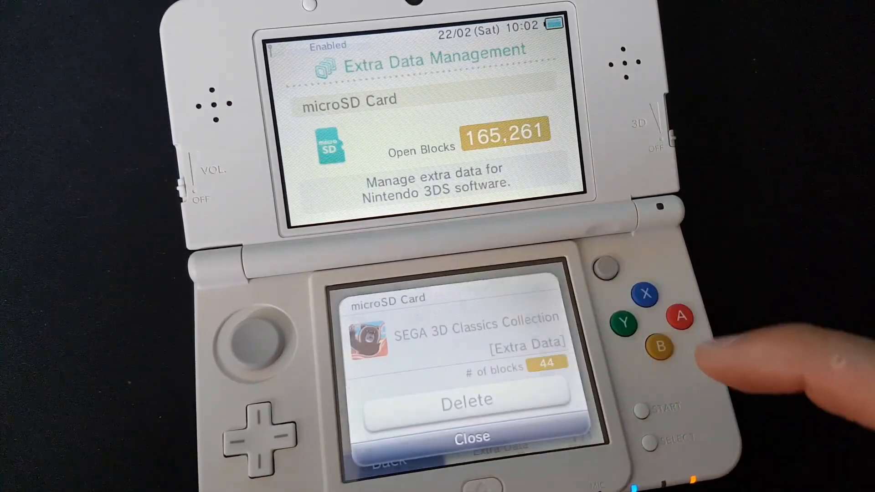
- Delete the SEGA 3D Classics Collection and Mii Maker extra data, then leave the empty list
{"action": "left_click", "coordinate": [464, 400]}
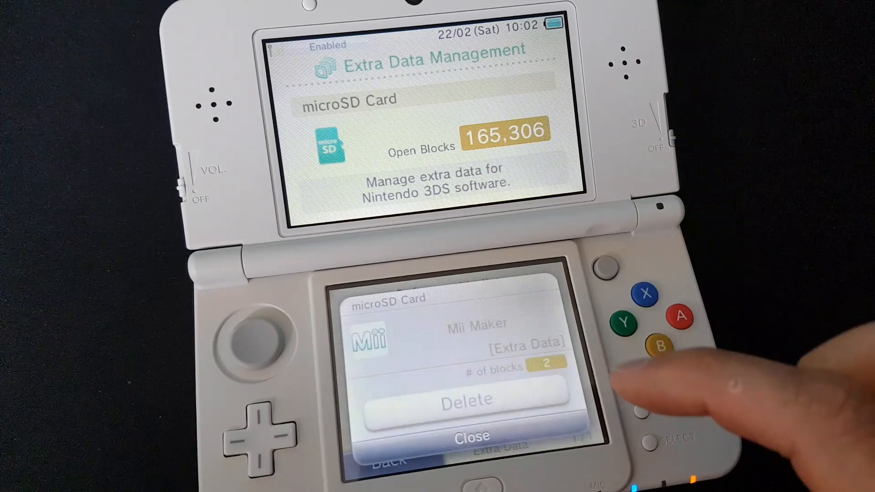
{"action": "left_click", "coordinate": [466, 399]}
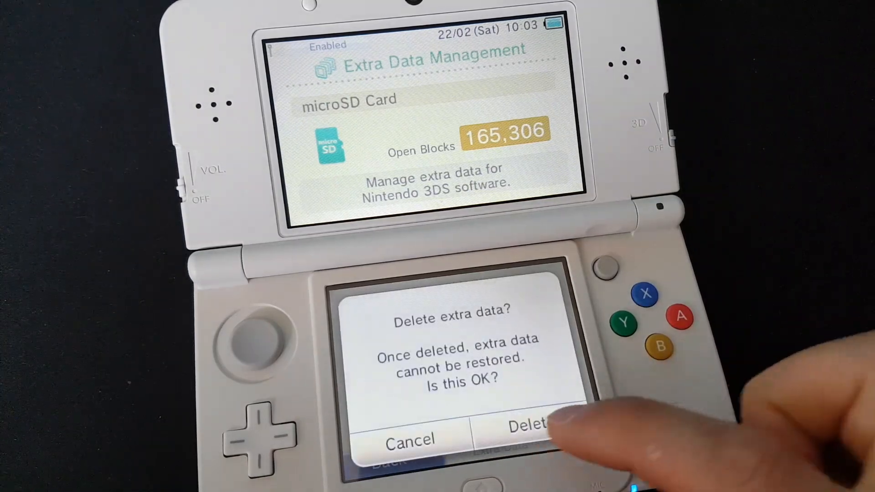
{"action": "left_click", "coordinate": [527, 437]}
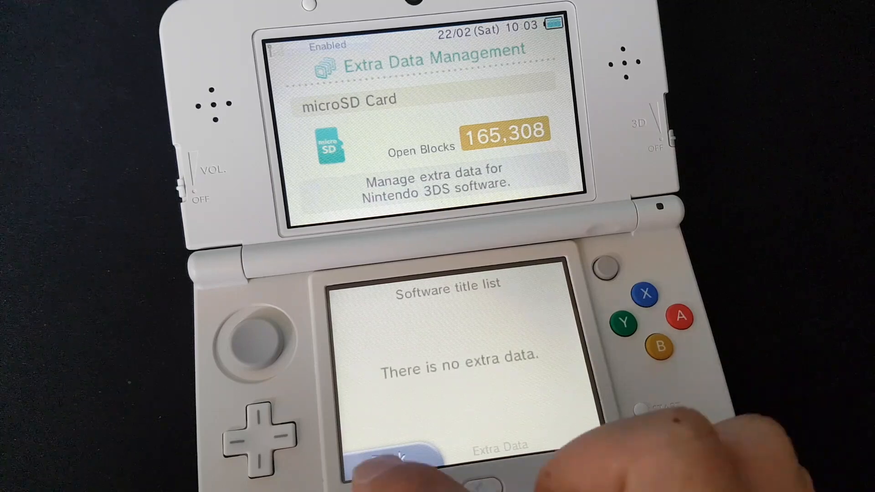
{"action": "left_click", "coordinate": [395, 462]}
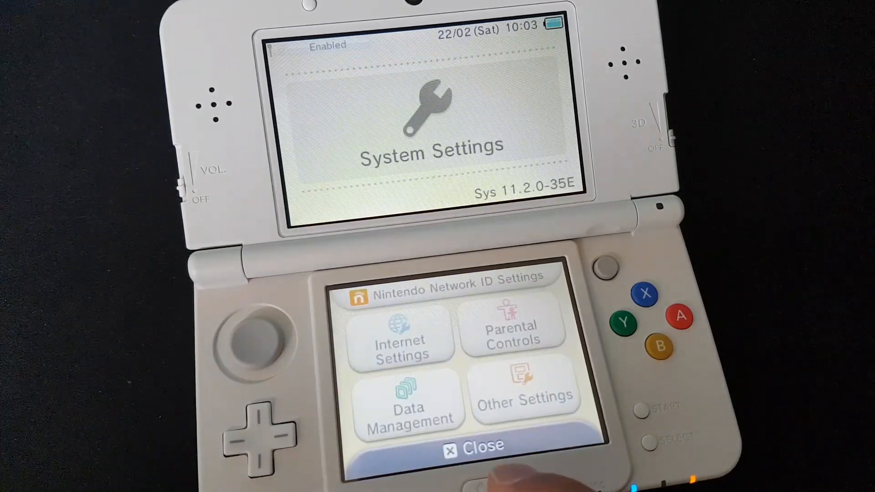
- Close System Settings to return to GodMode9
{"action": "left_click", "coordinate": [471, 446]}
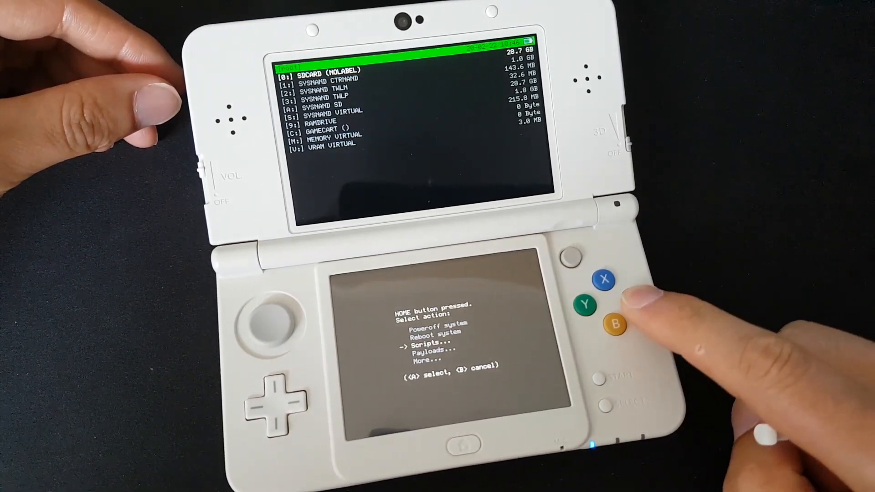
- Run GM9Megascript from the HOME menu's Scripts list
{"action": "left_click", "coordinate": [635, 302]}
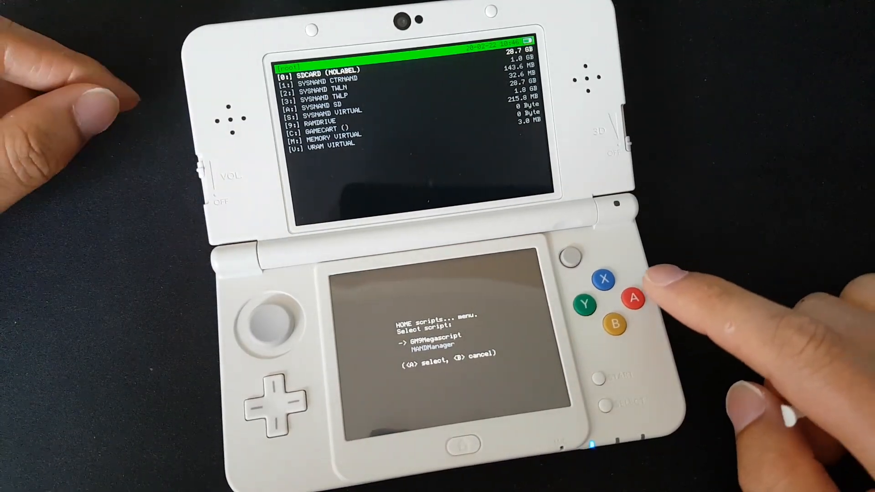
{"action": "left_click", "coordinate": [632, 298]}
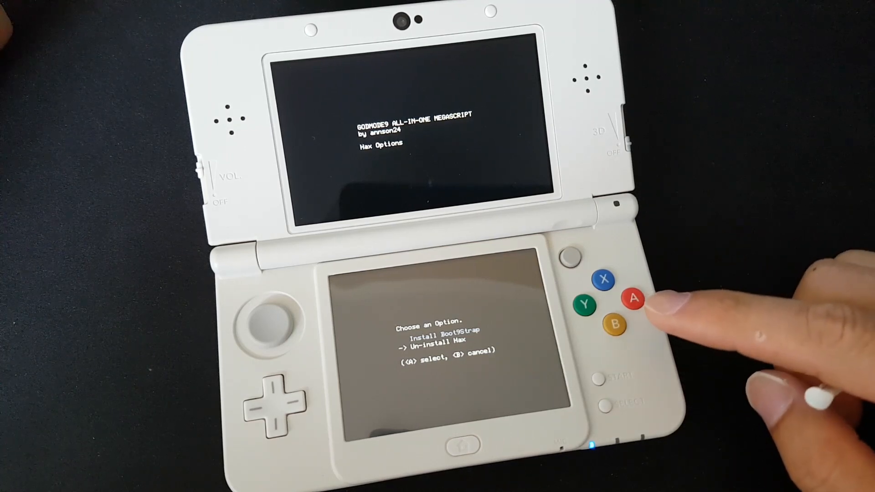
- Start Un-install Hax and agree to unlock SysNAND writing
{"action": "left_click", "coordinate": [633, 300]}
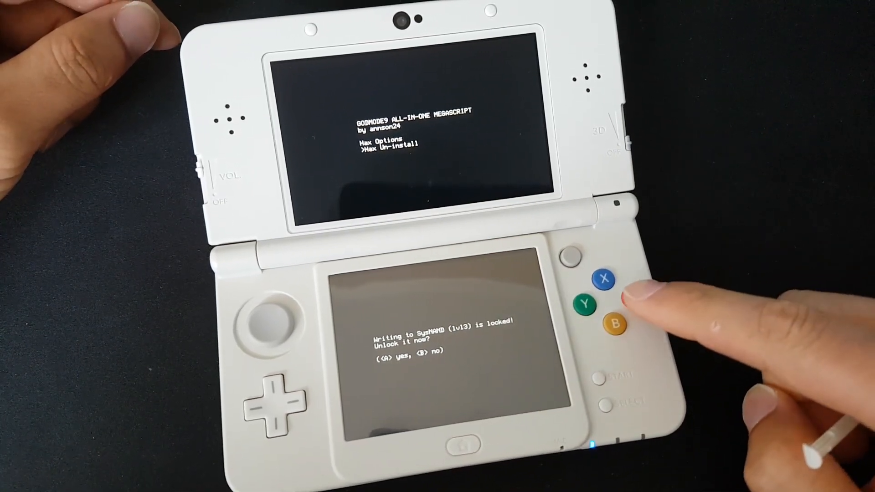
{"action": "left_click", "coordinate": [632, 301]}
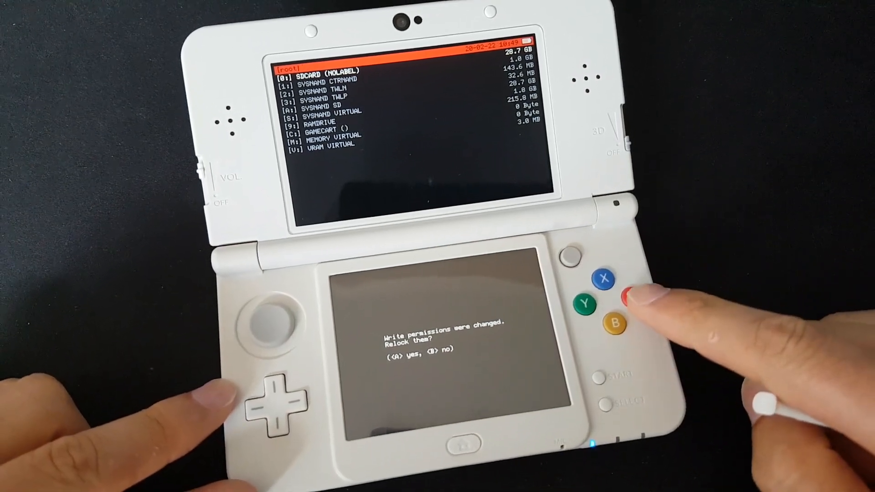
- Relock the changed write permissions at the Relock them? prompt
{"action": "left_click", "coordinate": [632, 293]}
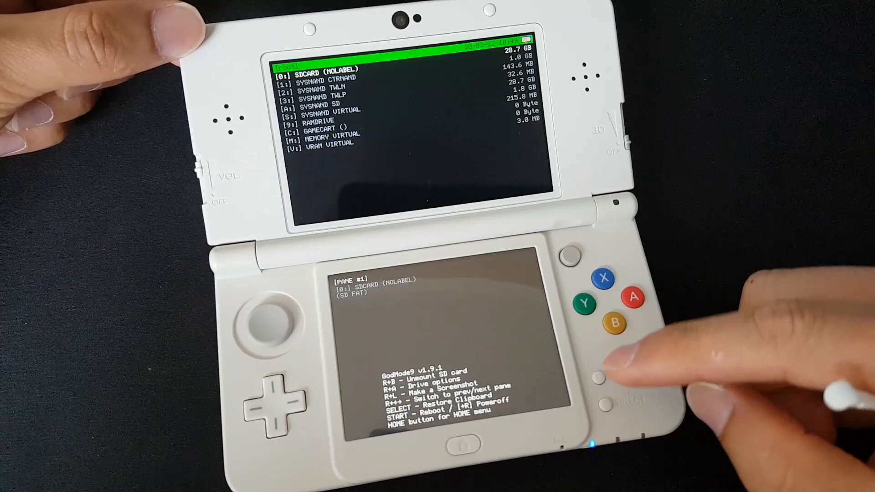